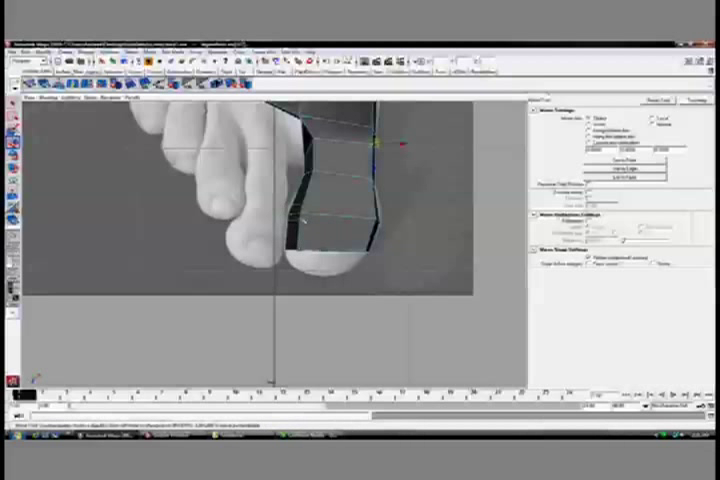
# - Show the marking menu of component and editing options on the toe mesh
pyautogui.rightClick(300, 250)
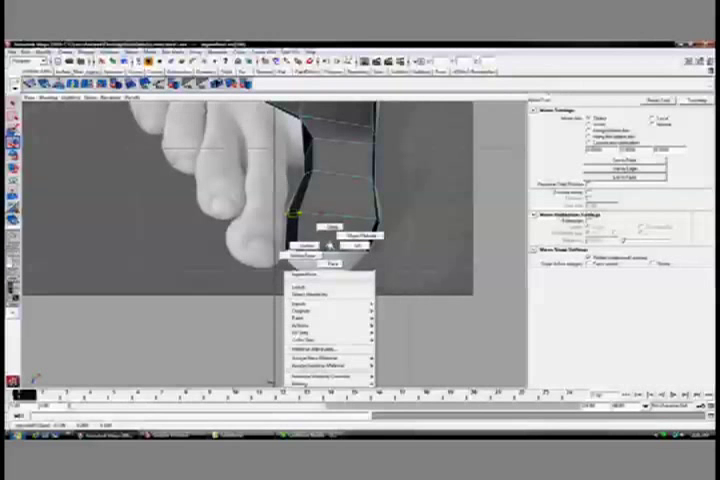